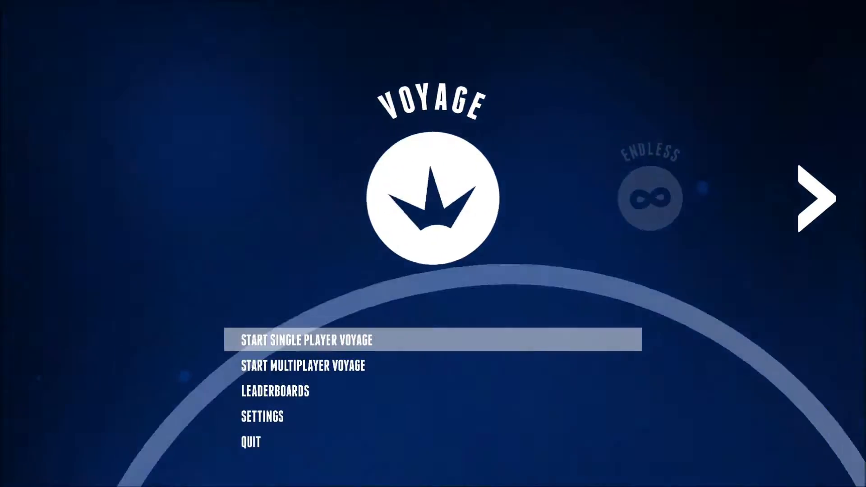
- Switch the main menu from Voyage to the Endless mode
left_click(822, 197)
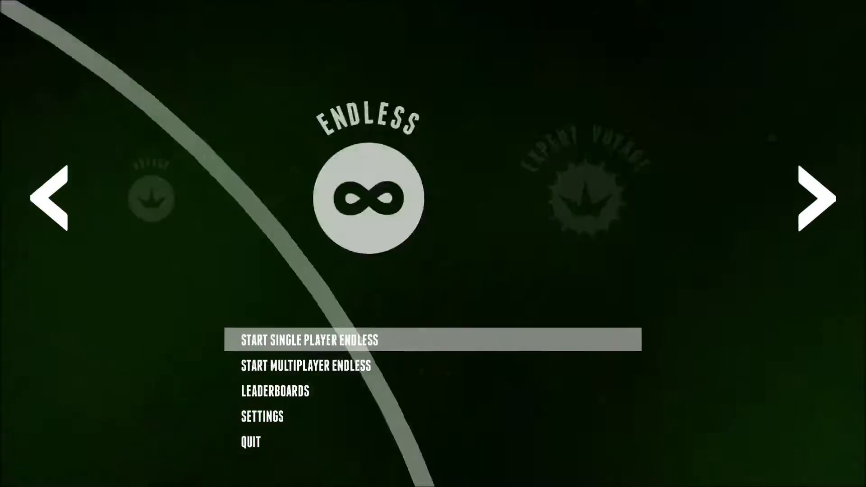
left_click(49, 198)
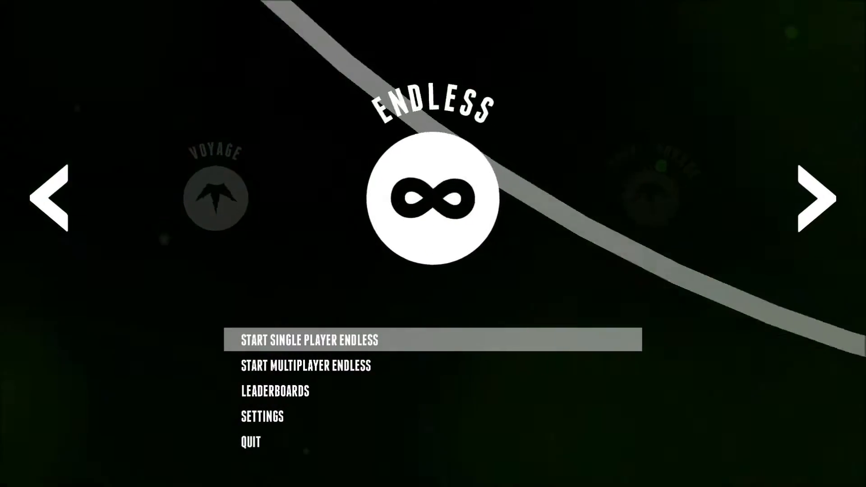
- Cycle past Expert Endless, Berserk and Random Endless to Random Expert Endless and start a single-player round
left_click(821, 199)
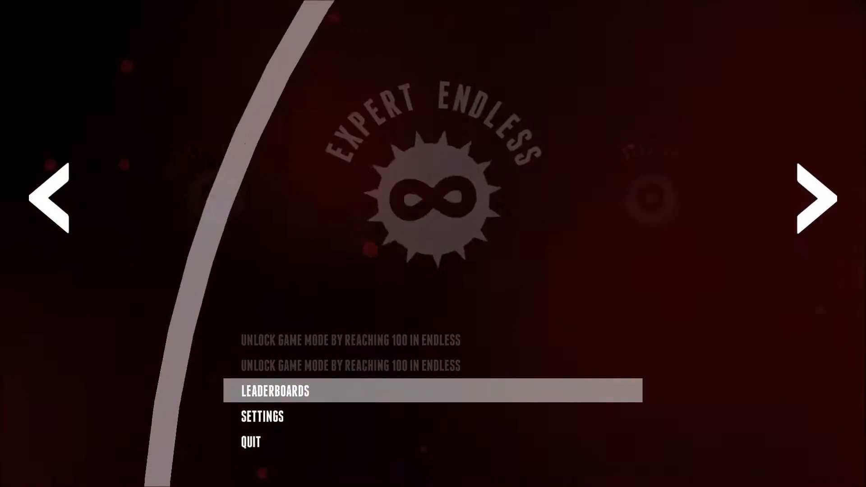
left_click(816, 198)
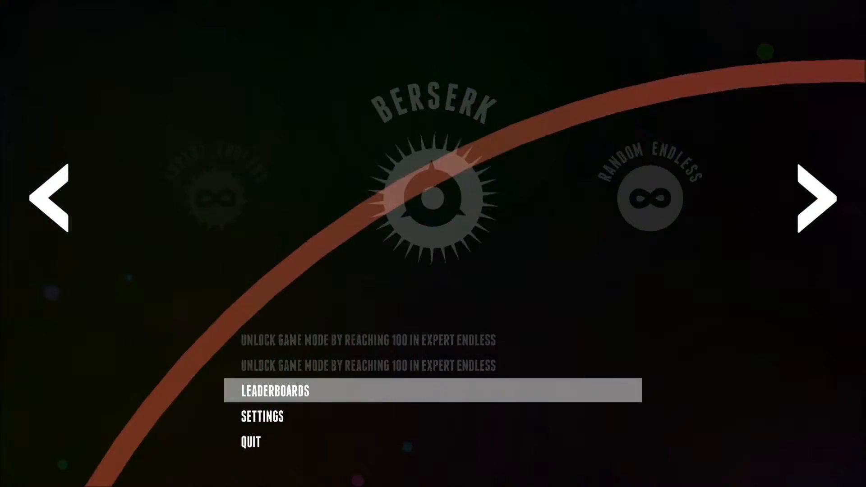
left_click(820, 198)
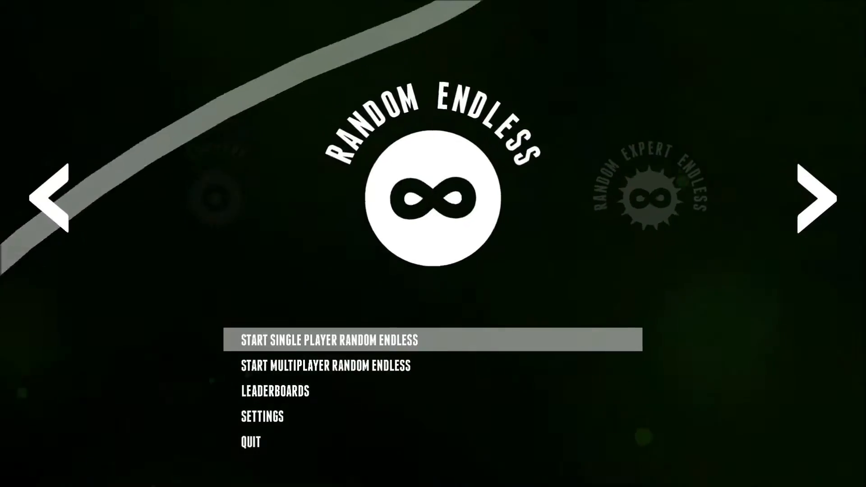
left_click(812, 199)
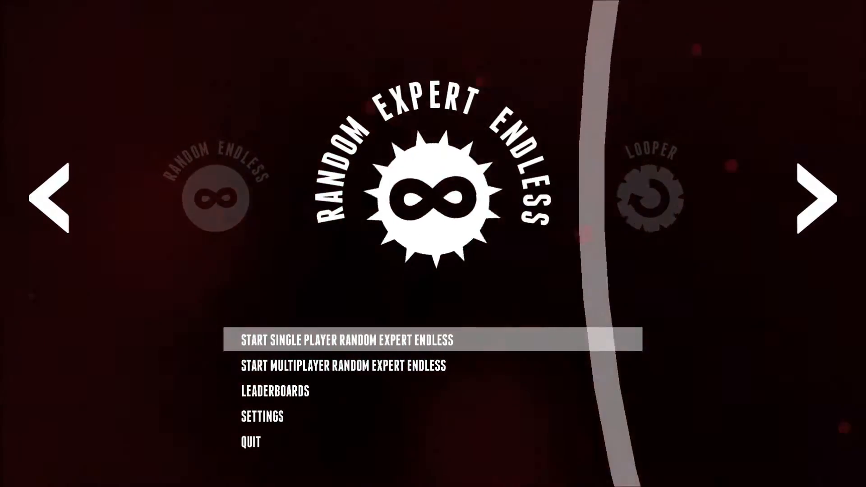
left_click(345, 340)
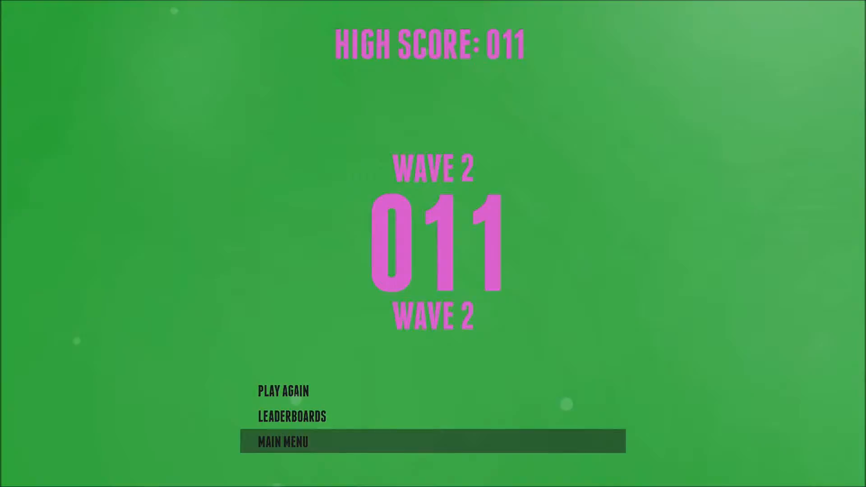
- Leave the wave 2, score 011 results screen for the main menu
left_click(282, 442)
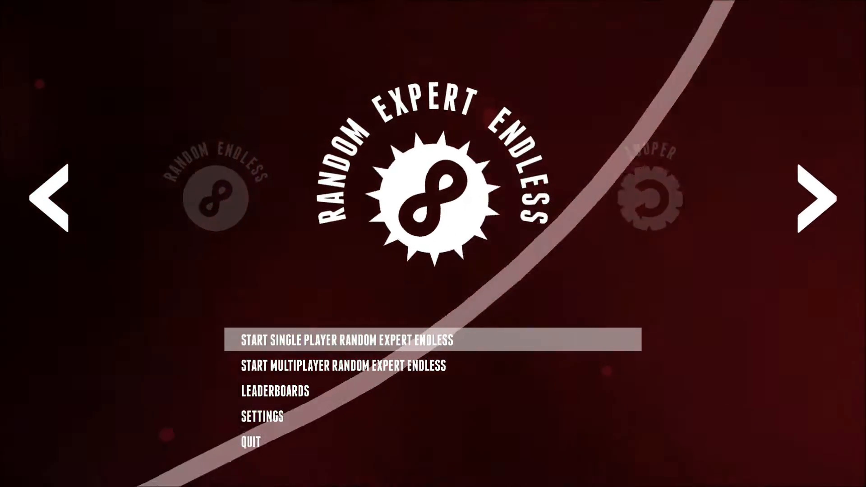
- Step the mode selector back from Random Expert Endless toward Endless
left_click(811, 198)
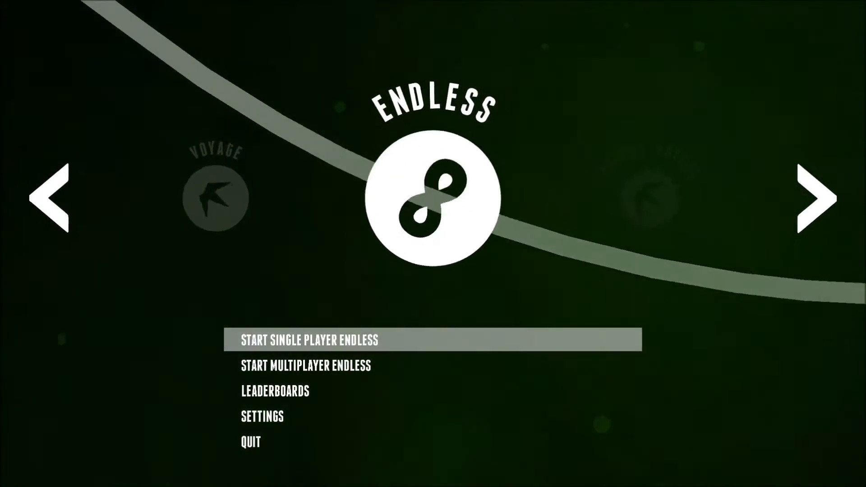
left_click(306, 340)
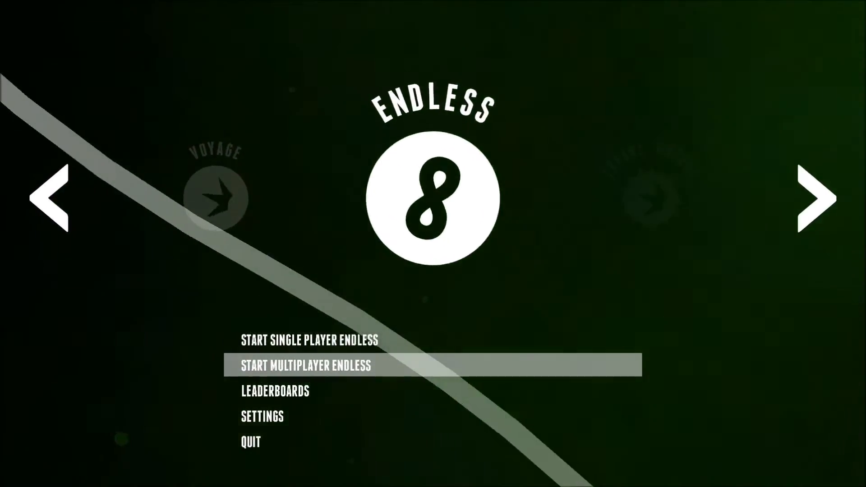
- Switch to Voyage, enter Multiplayer Setup and mark Player 1's controller ready
left_click(49, 198)
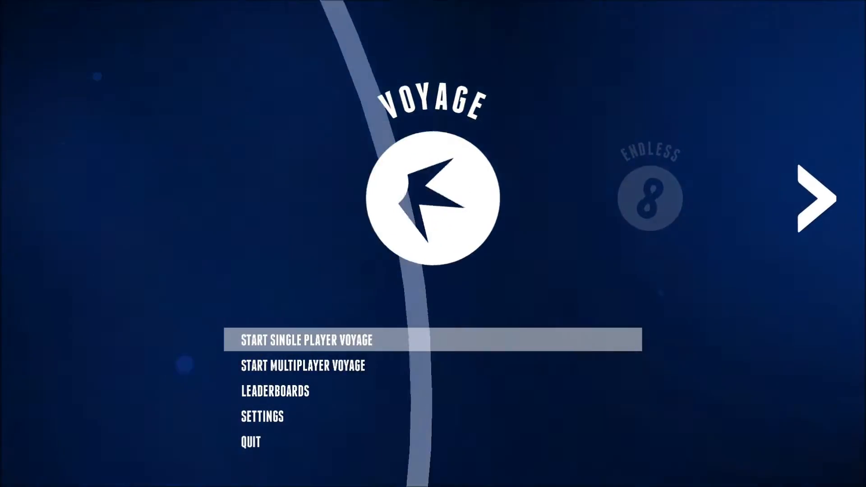
left_click(301, 365)
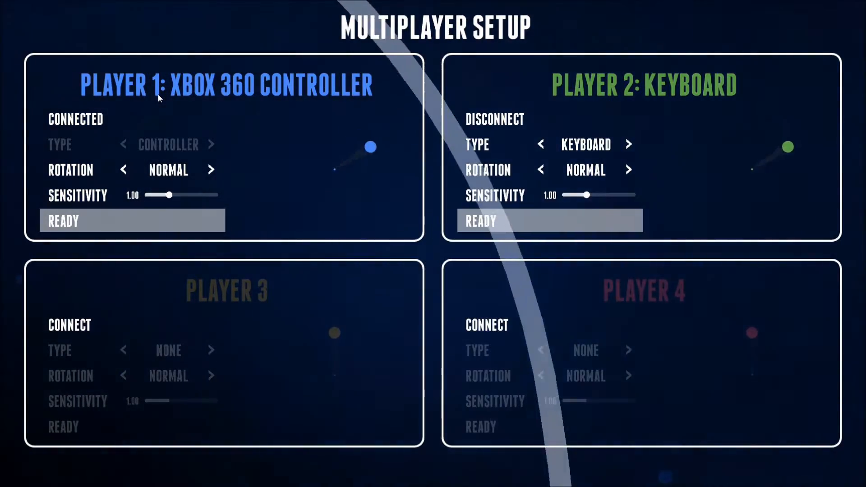
left_click(131, 220)
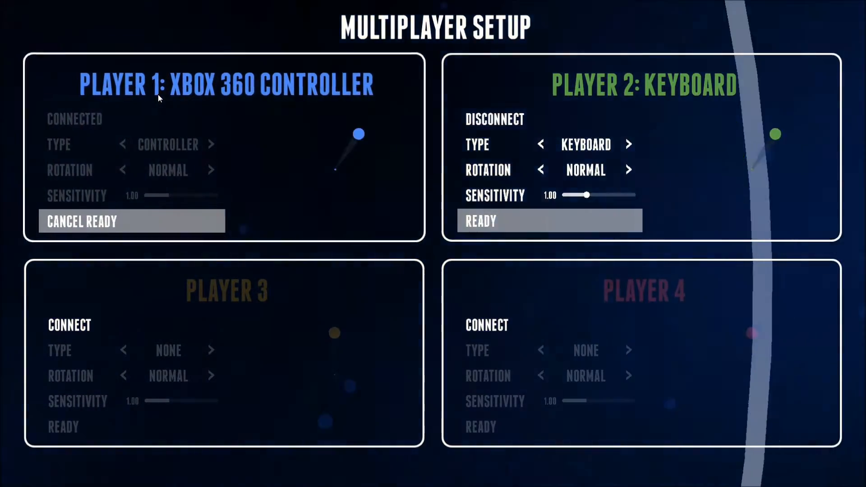
- Ready Player 2 to start the two-player Voyage, then return to the main menu from the results
left_click(549, 220)
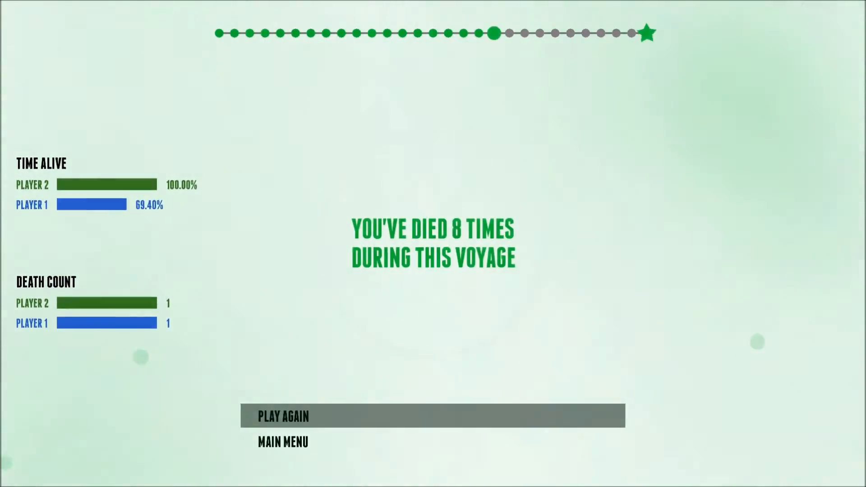
left_click(282, 442)
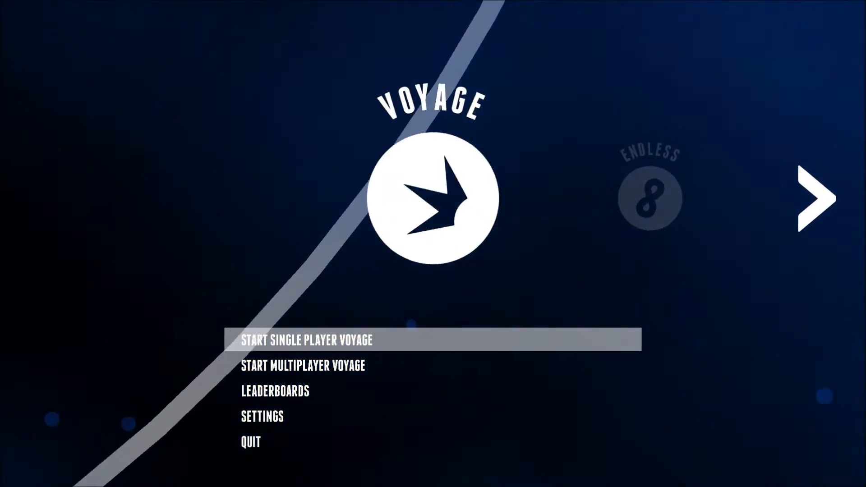